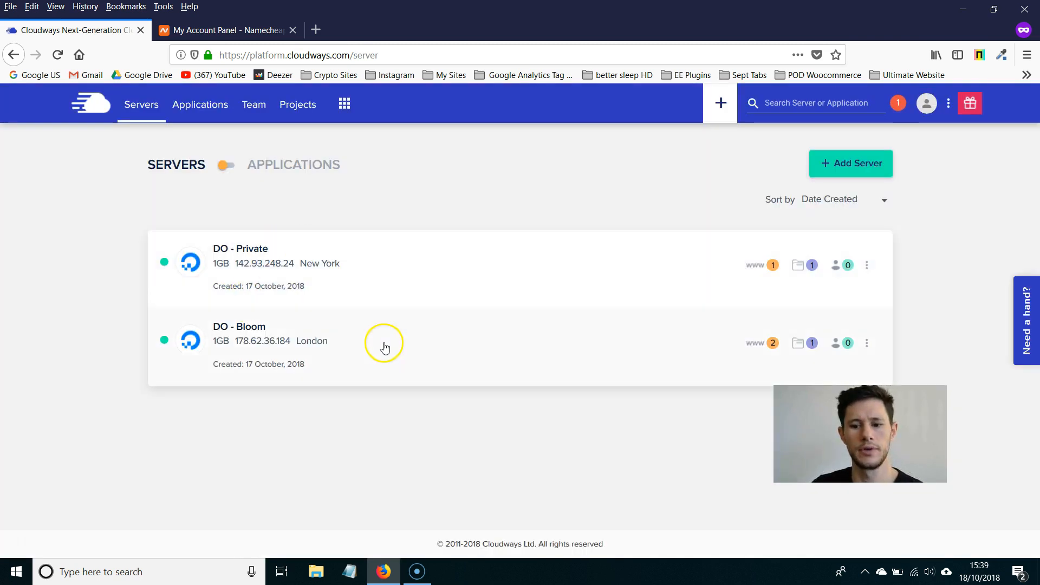
- Start Add Server to reach the Deploy Your Managed Application form with WordPress 4.9.8 preselected
left_click(850, 164)
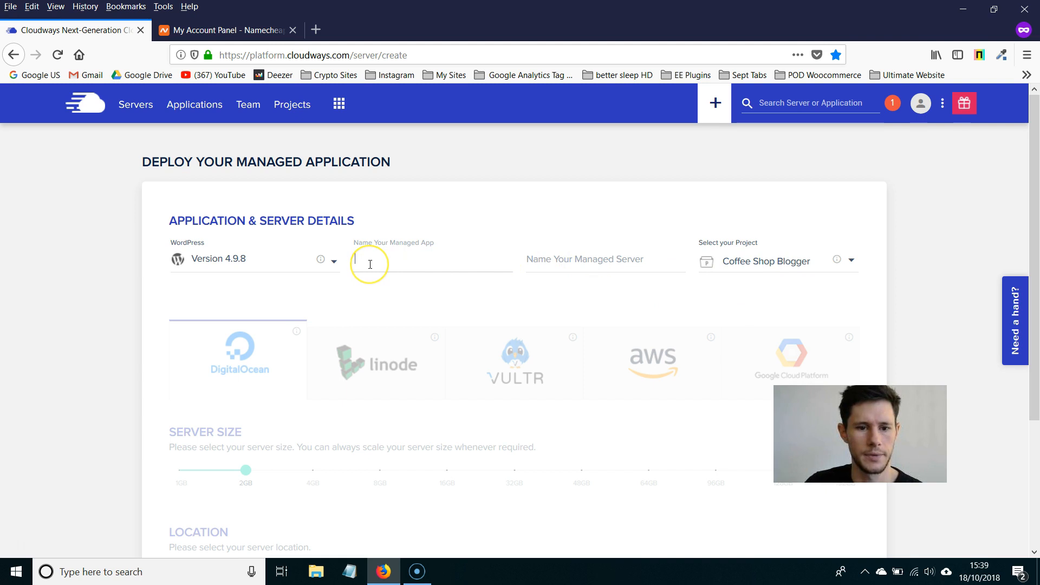
- Name the app 'WP - CaffeinatedTutorials.com' and the DigitalOcean server 'DO - MAIN'
type("WP - CaffeinatedTutorials.com")
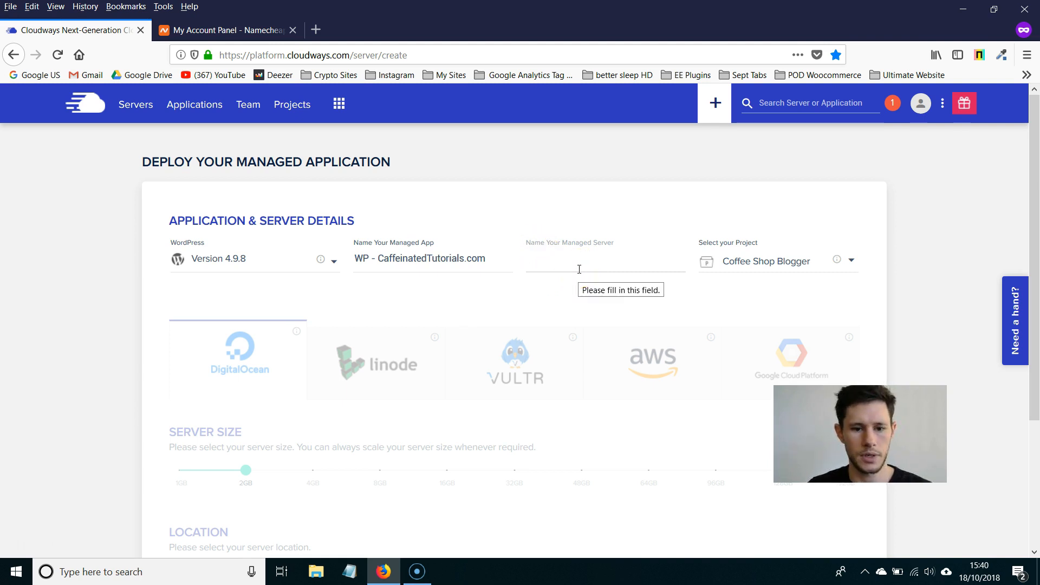
type("DO - MAIN")
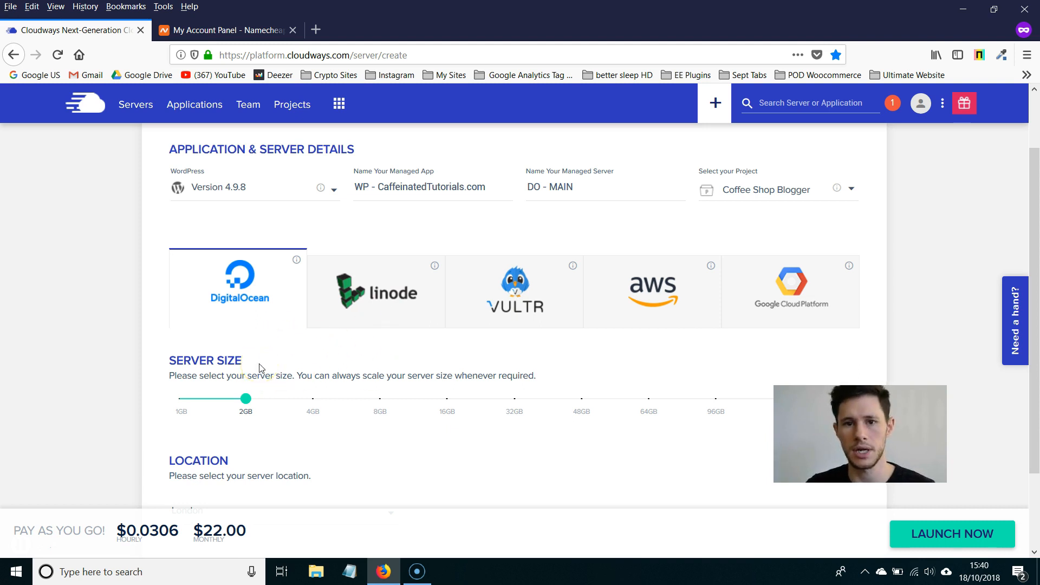
- Set the server size to 1GB with London as the location and launch it
scroll("down", 3)
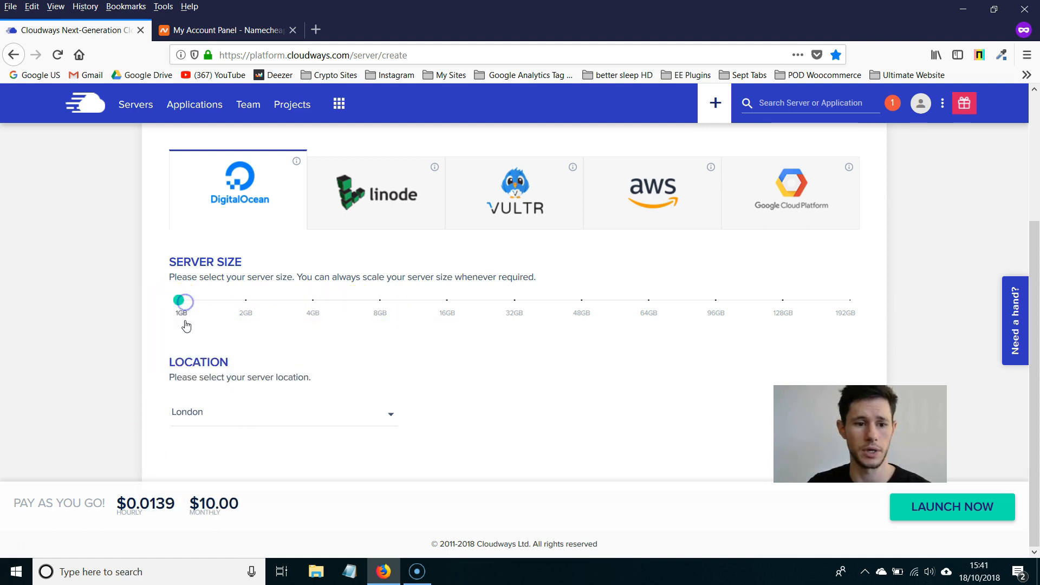
left_click(951, 507)
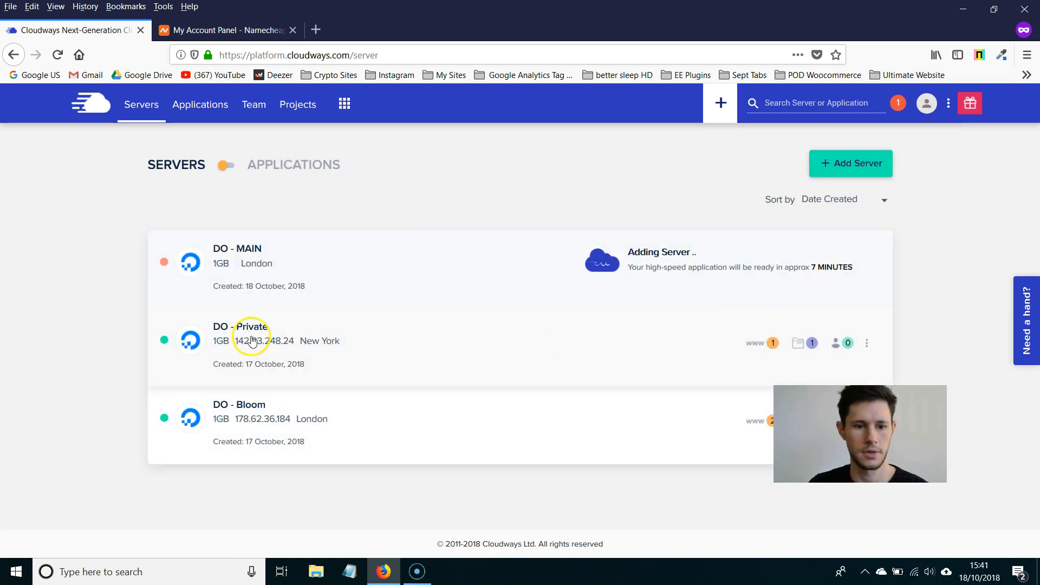
mouse_move(454, 274)
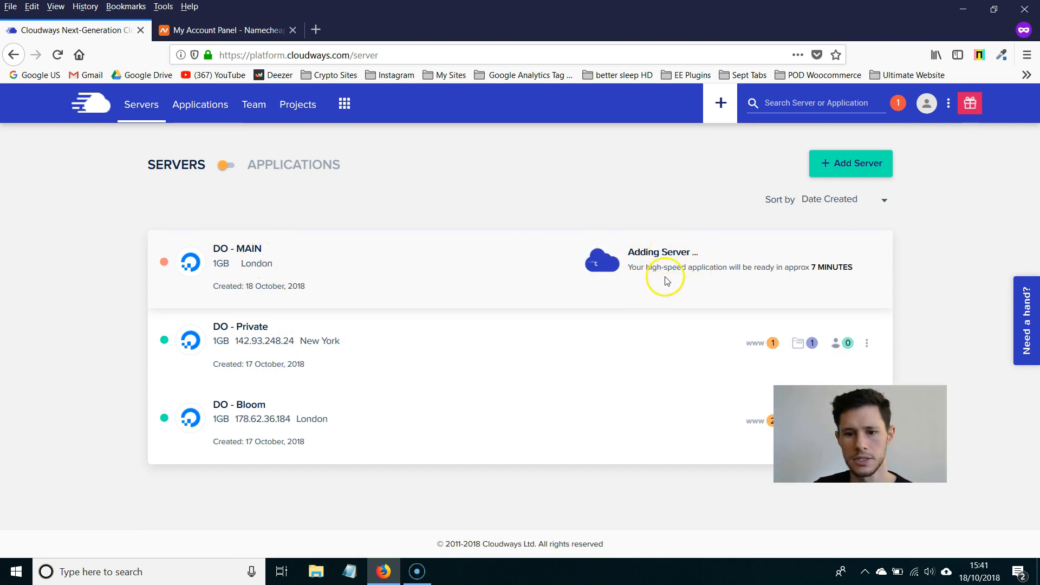
mouse_move(829, 275)
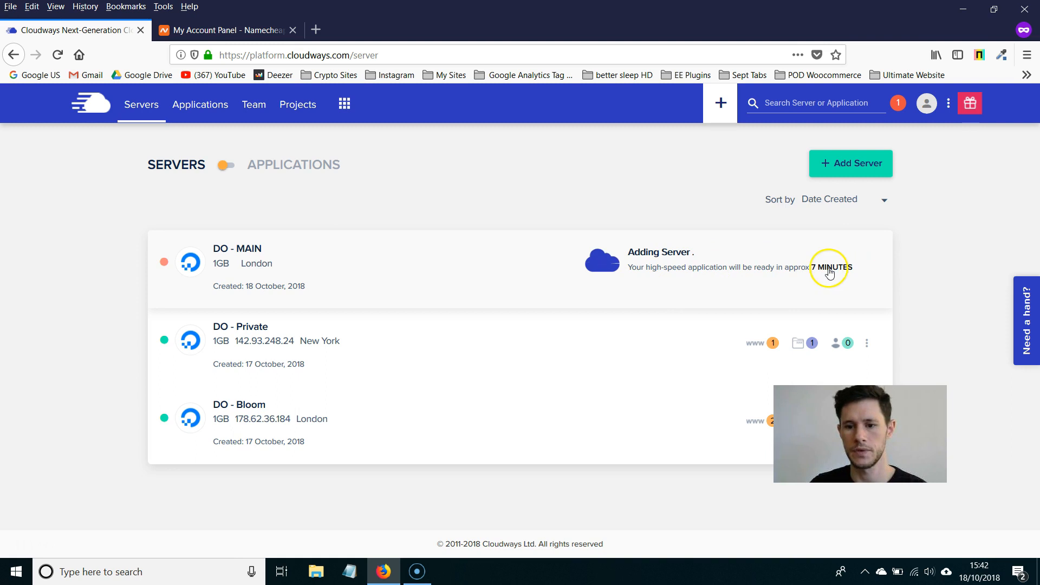
mouse_move(603, 206)
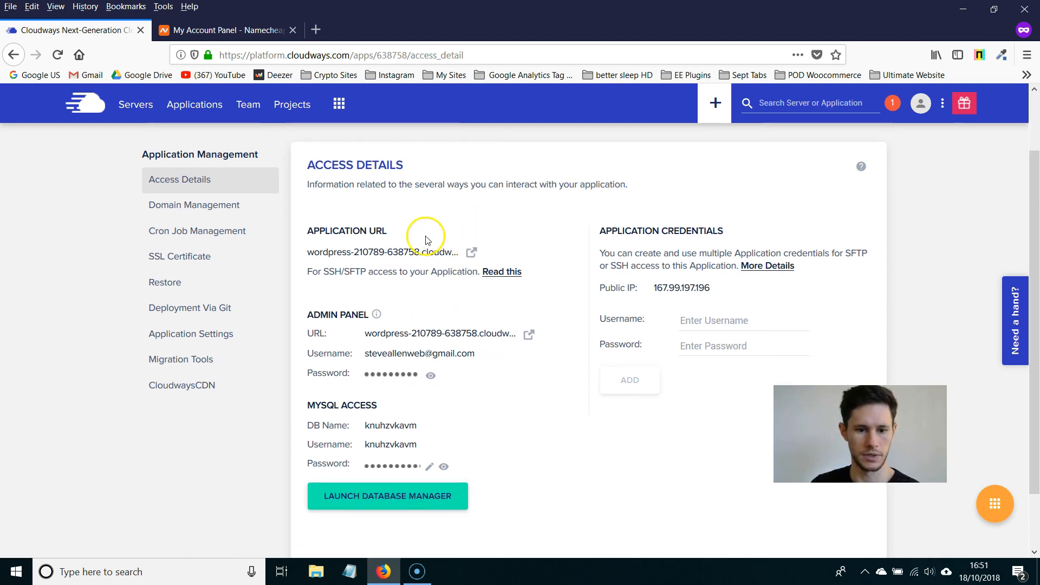
- Show the new WordPress application's Access Details with its temporary application URL
left_click(472, 252)
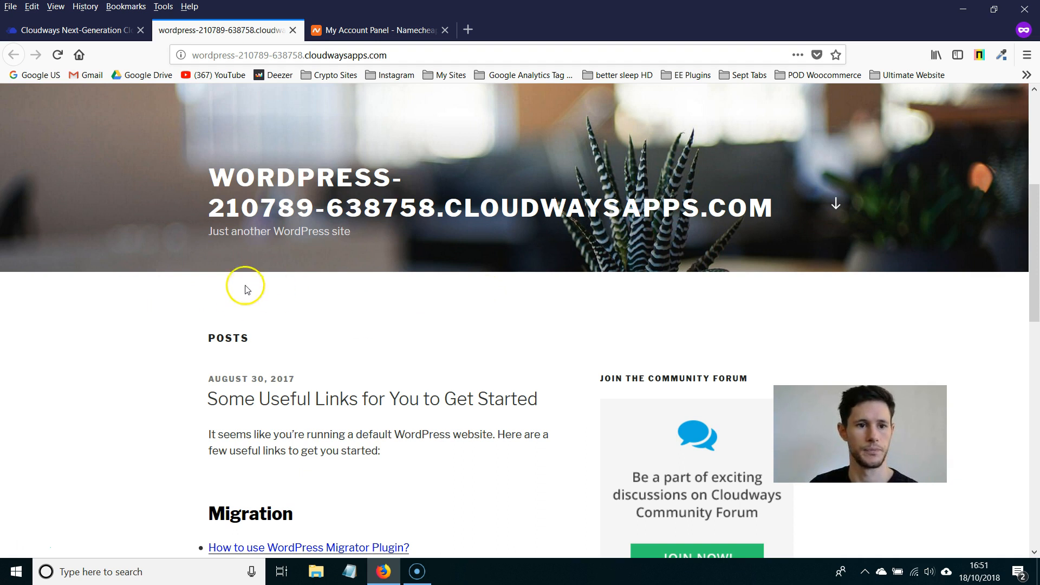
scroll("up", 3)
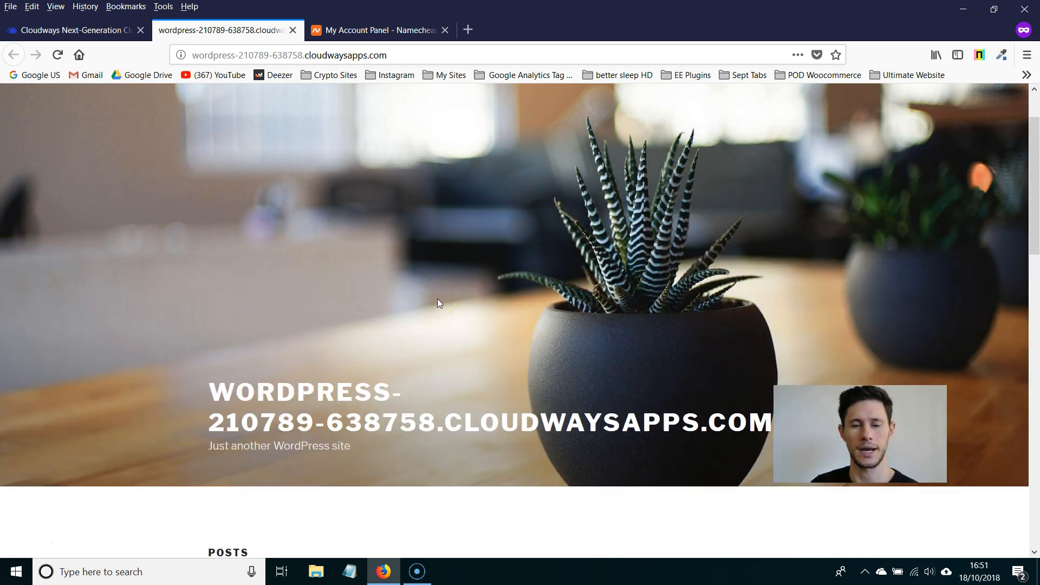
left_click(73, 31)
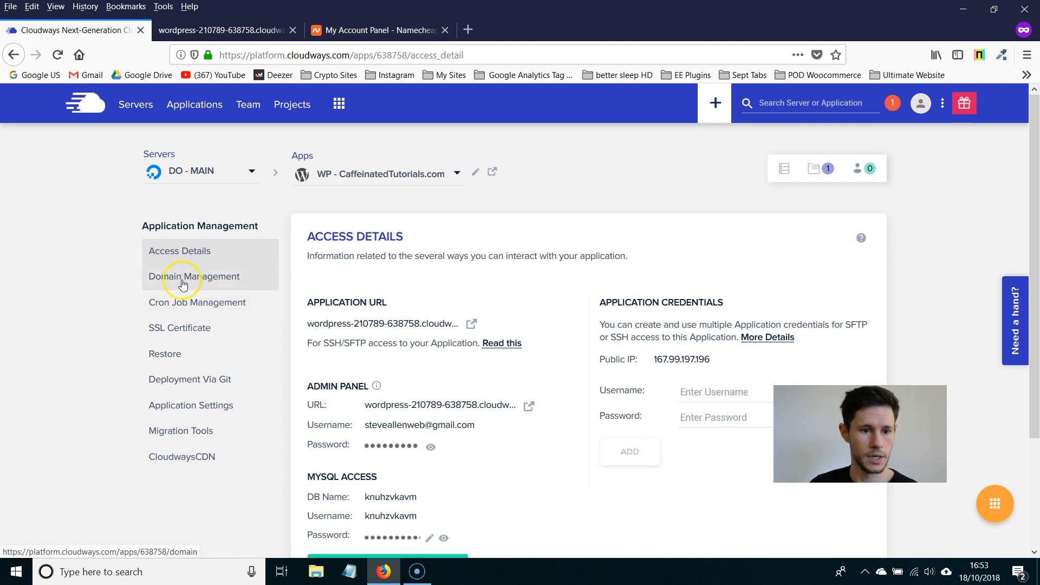
- Go to the application's Domain Management, then over to the Namecheap dashboard
left_click(375, 30)
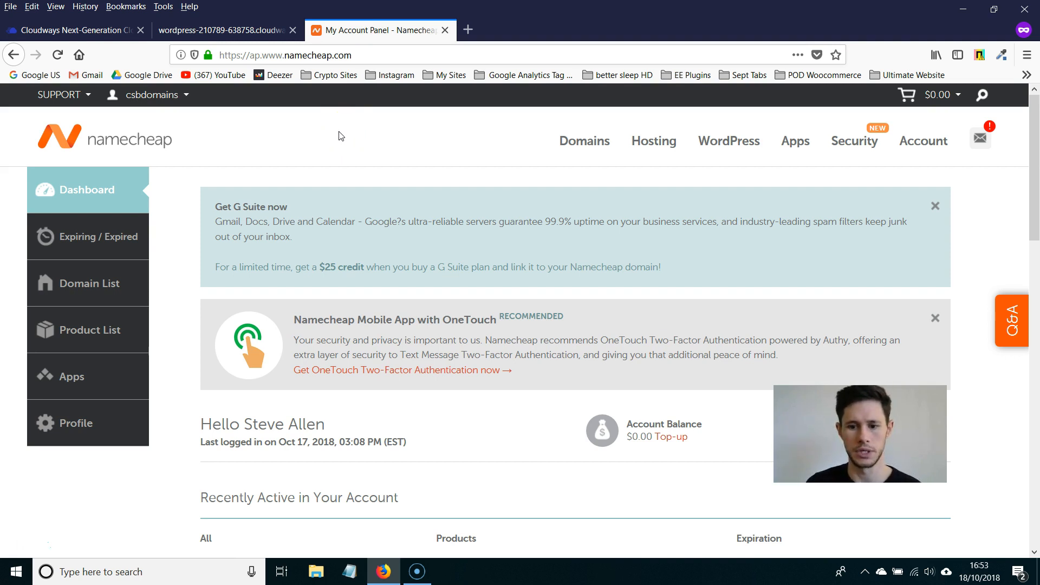
- From the Domain List, manage caffeinatedtutorials.com to reach its domain settings
scroll("down", 3)
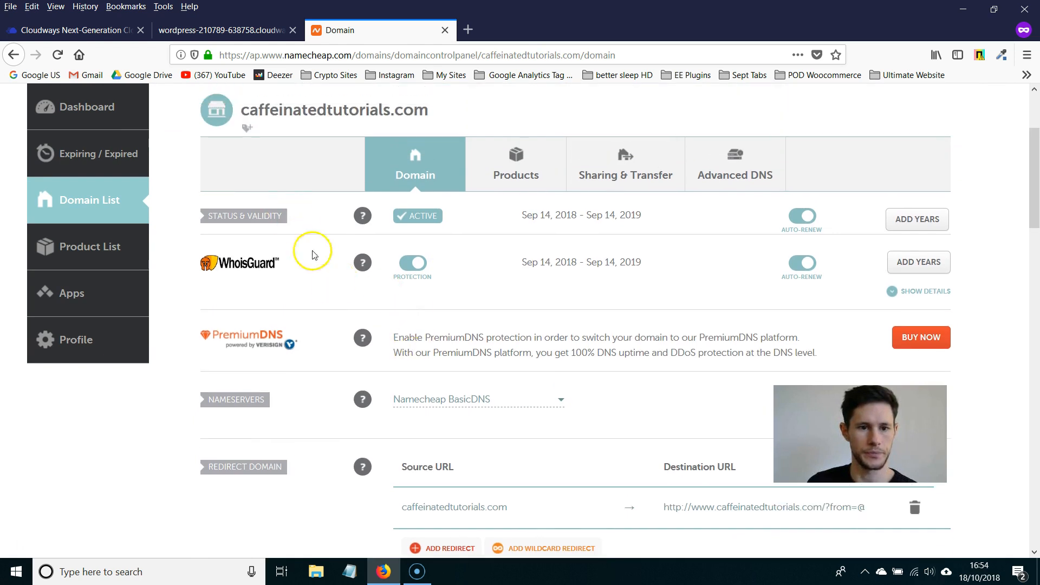
left_click(735, 164)
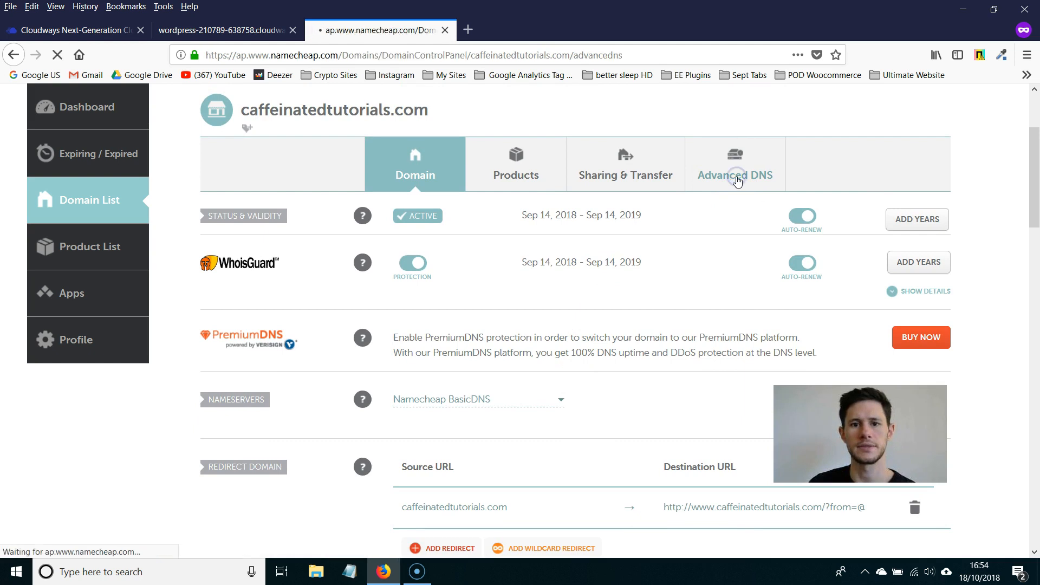
- In Advanced DNS, add an A Record pointing the domain at 167.99.197.196
left_click(735, 164)
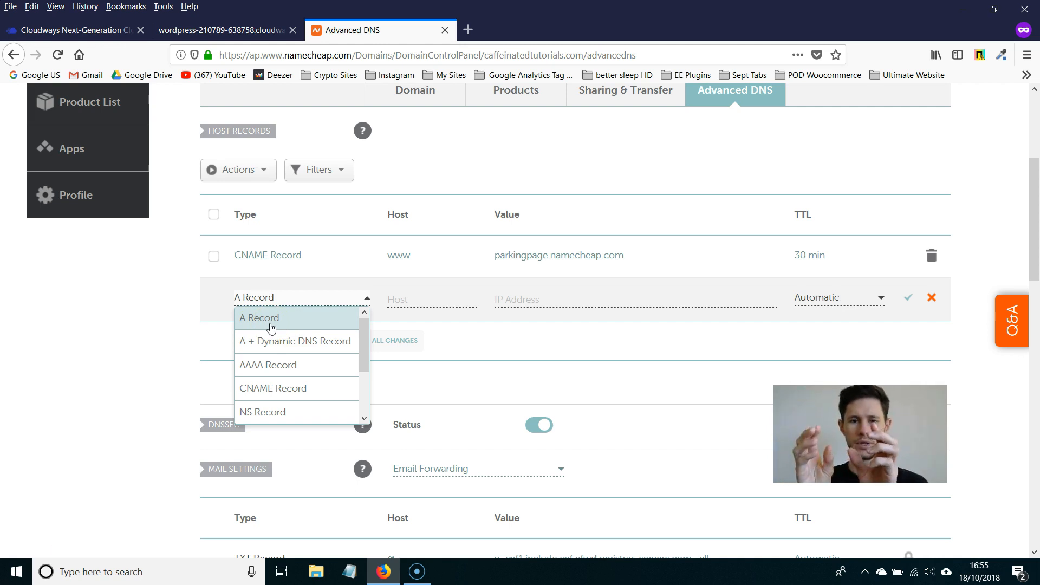
left_click(259, 318)
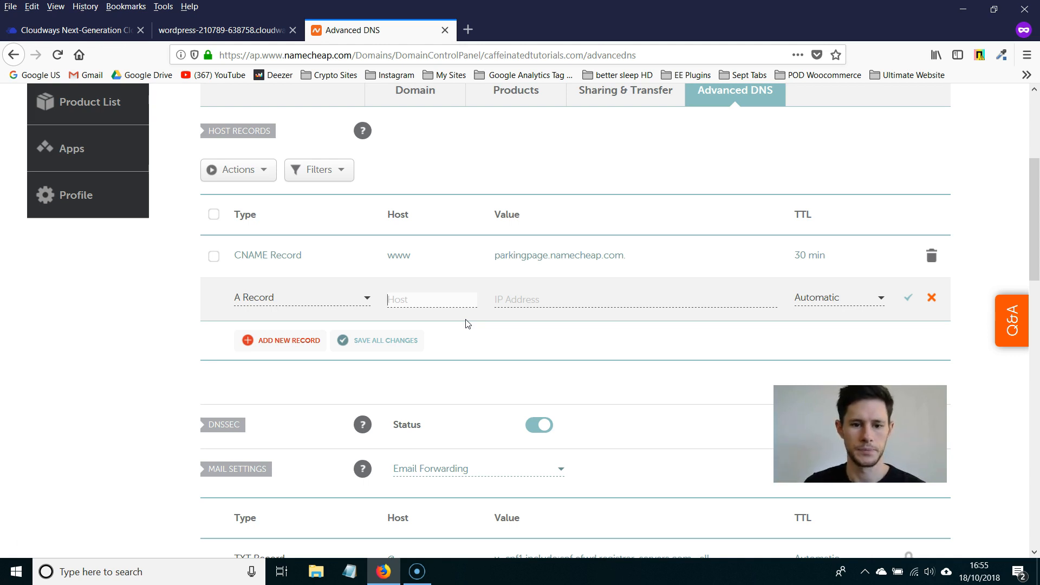
type("167.99.197.196")
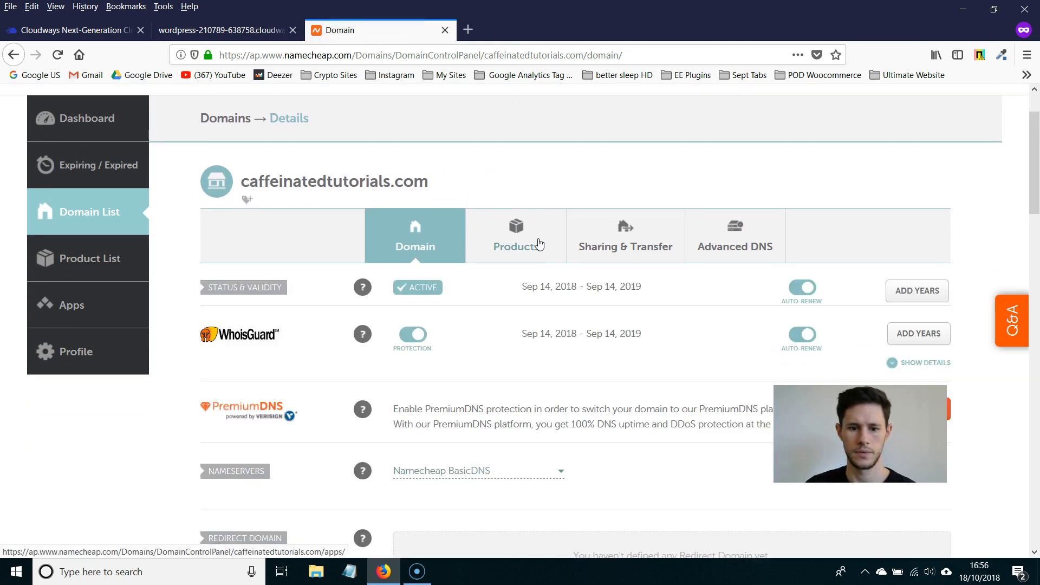
- Review the domain's Redirect Domain section, where no redirect is defined
scroll("down", 3)
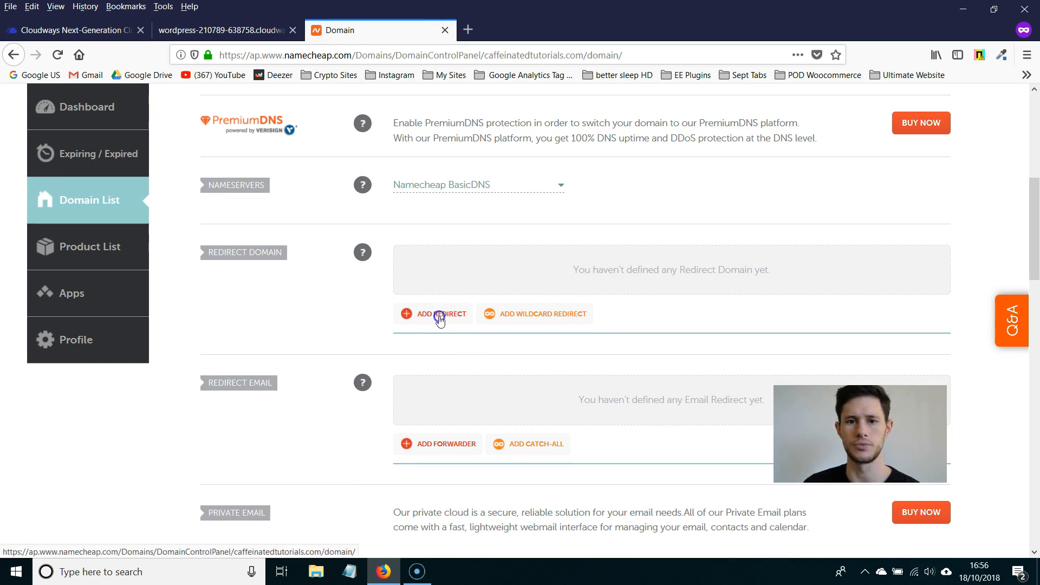
left_click(441, 313)
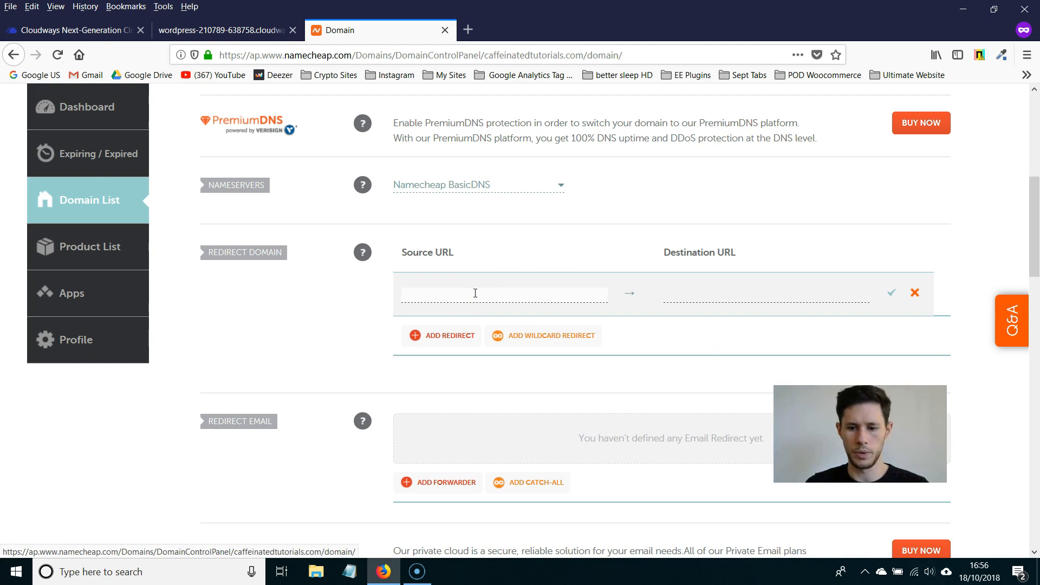
type("www.caffeinatedtutorials.com")
type("http://caffeinatedtutorials.com")
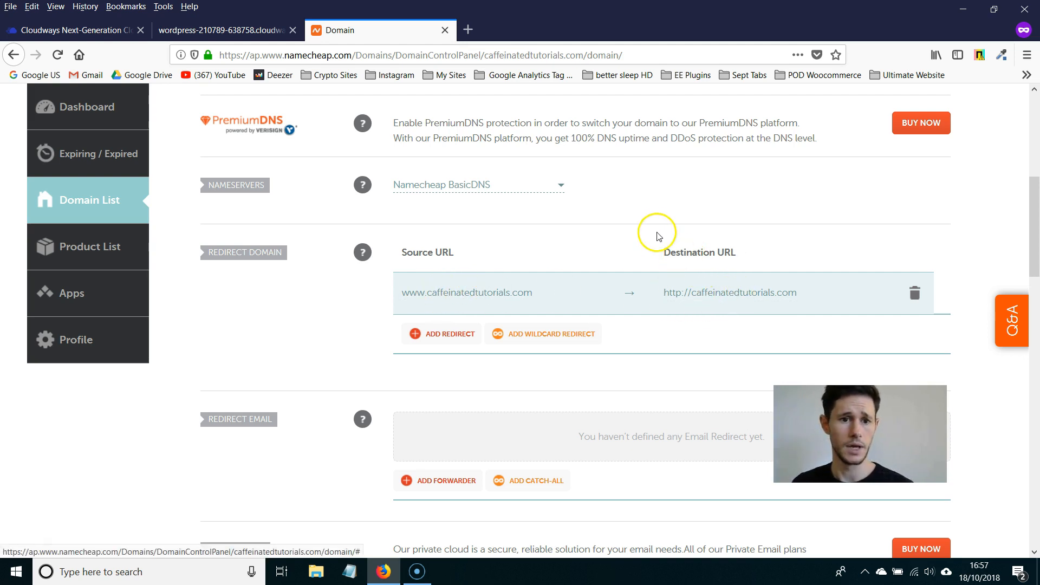
- In the app's Domain Management, save caffeinatedtutorials.com as the Primary Domain
left_click(72, 30)
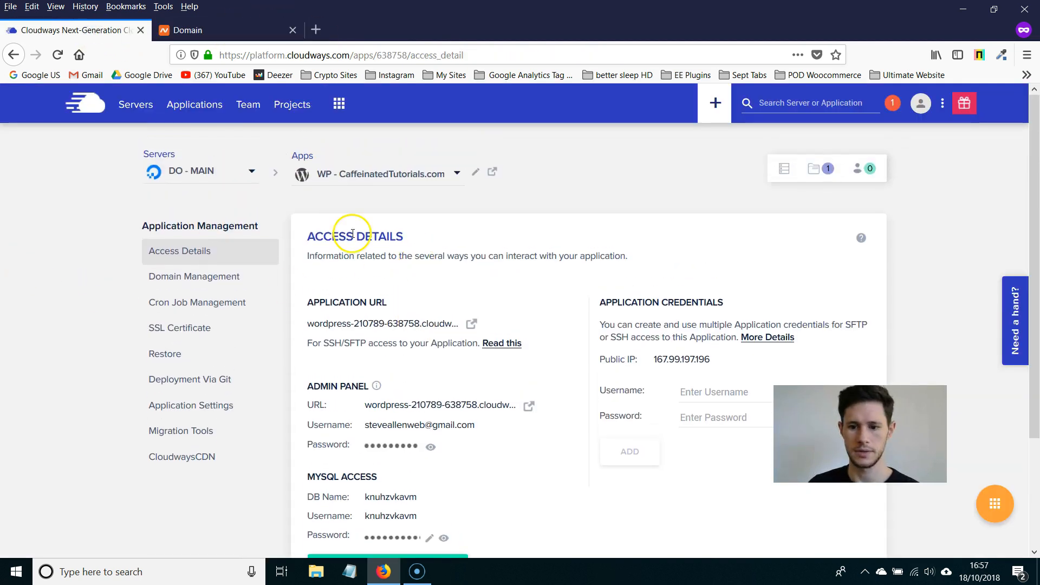
left_click(194, 277)
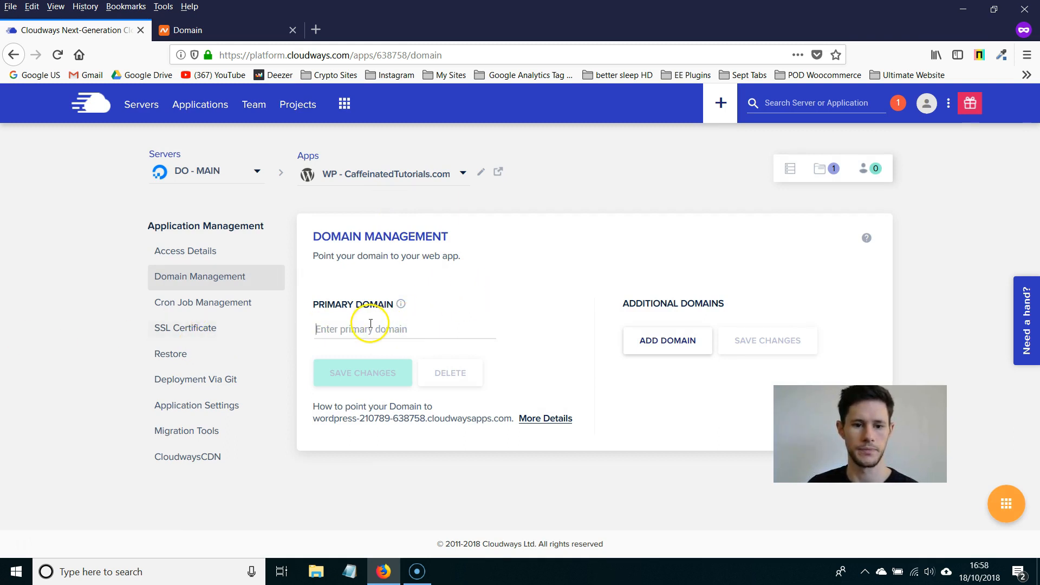
type("caffeinatedtutorials.com")
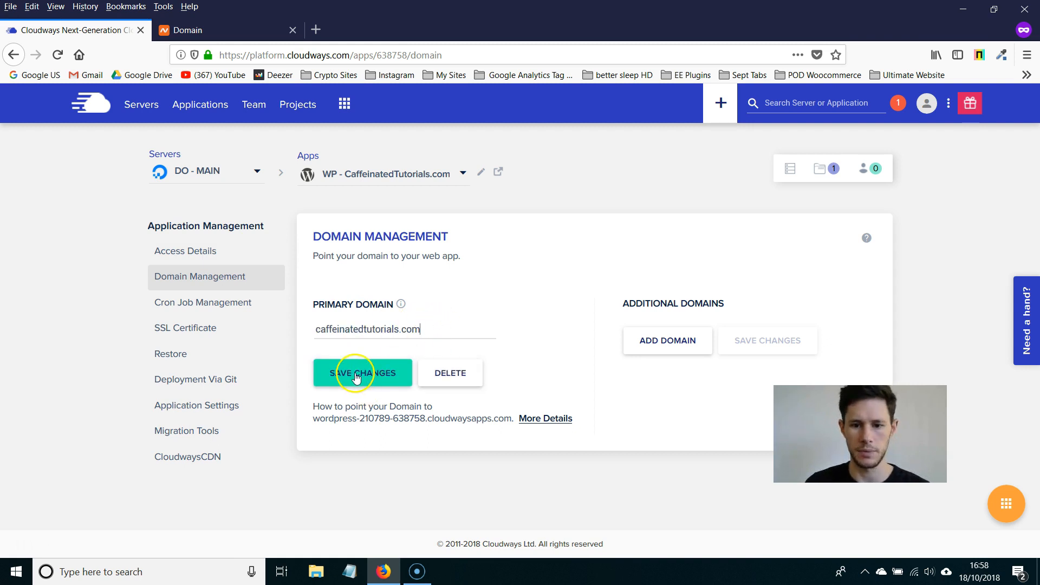
left_click(362, 372)
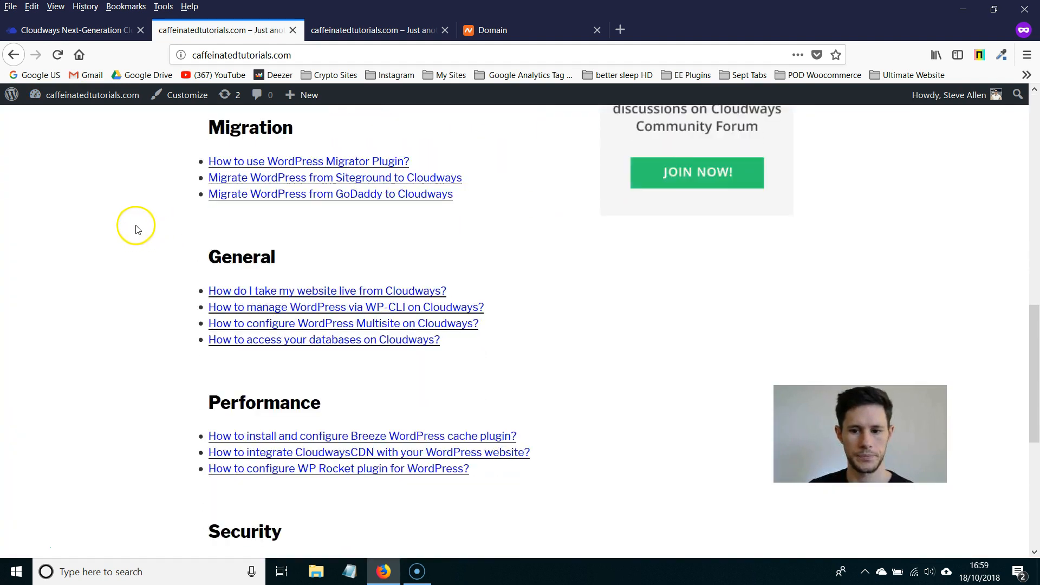
- Return to the Cloudways access details showing caffeinatedtutorials.com as application and admin URL
left_click(72, 31)
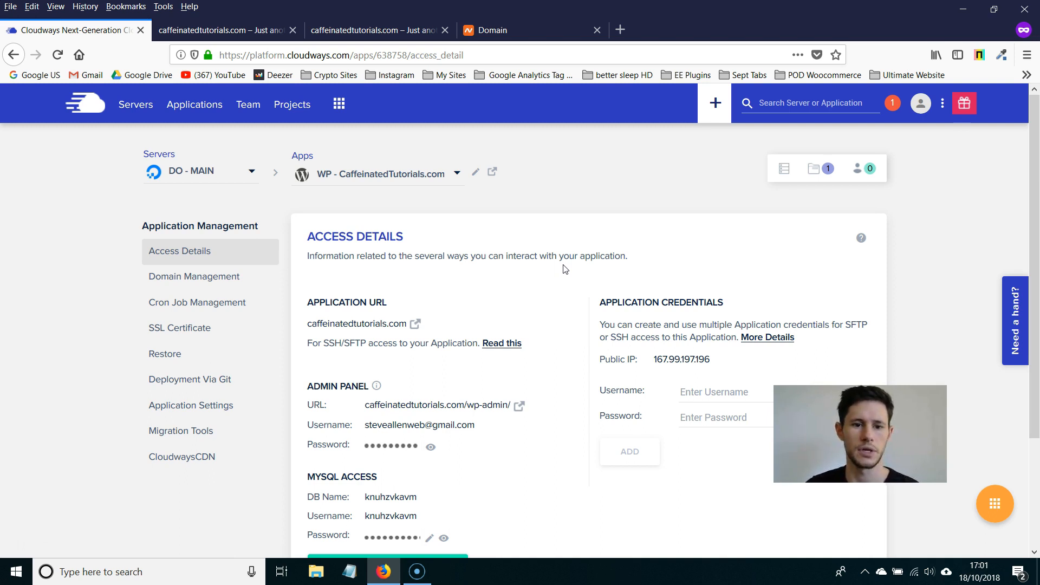
left_click_drag(307, 237, 425, 257)
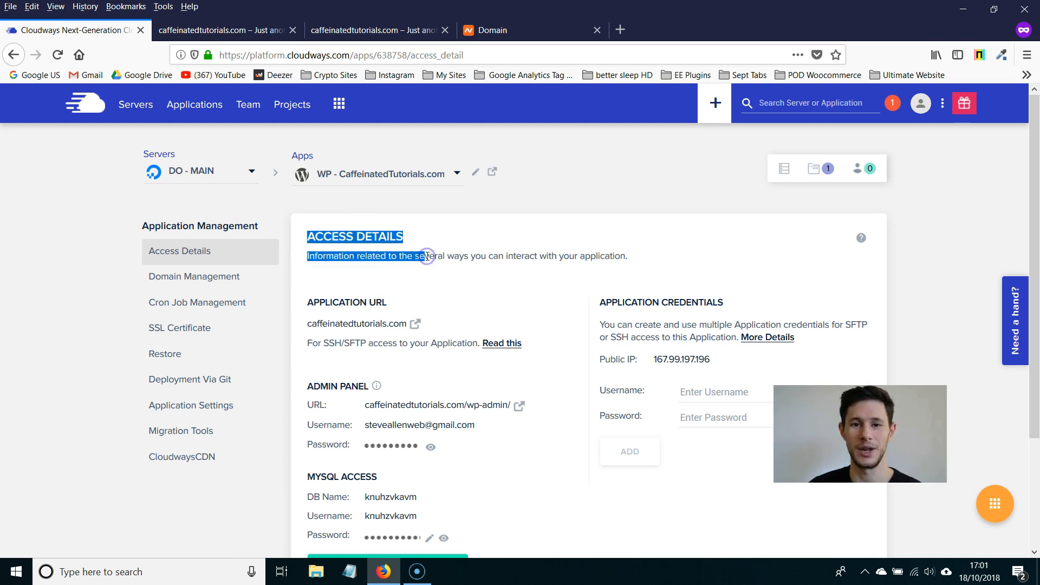